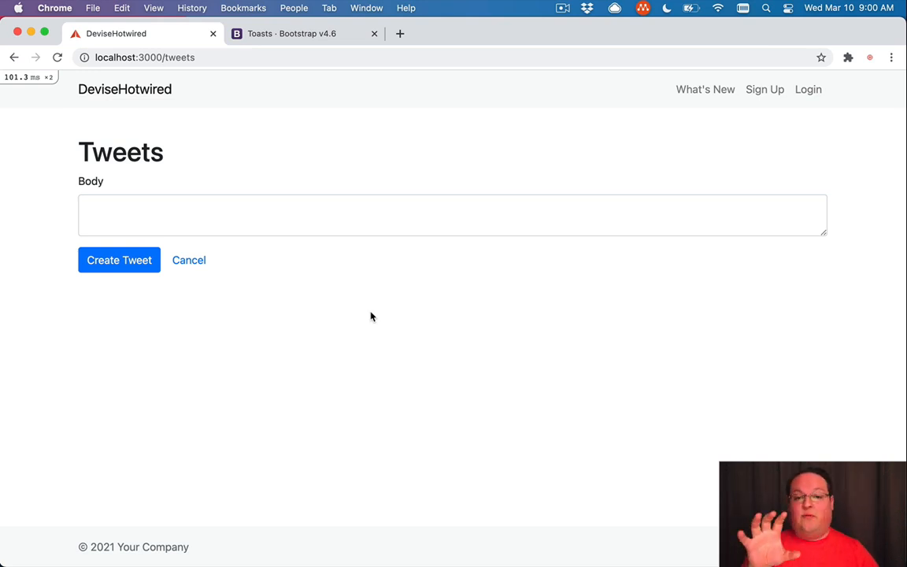
Post a tweet reading Hey and return to the All Tweets list where it appears below the form.
left_click(154, 215)
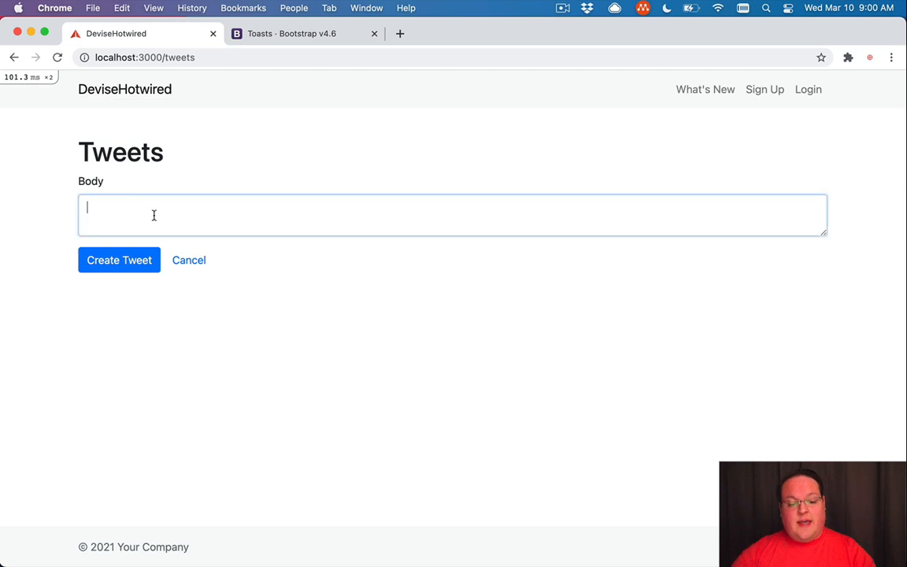
left_click(119, 260)
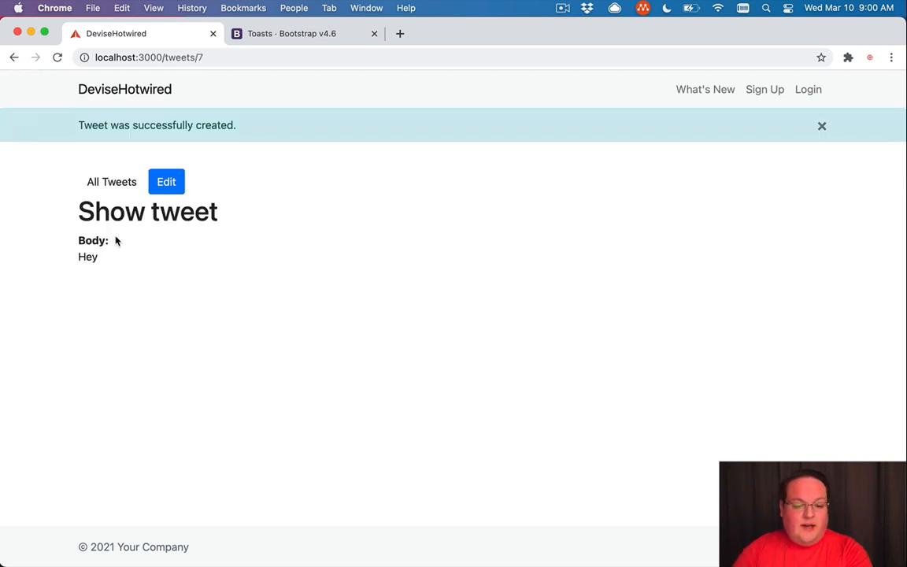
mouse_move(111, 182)
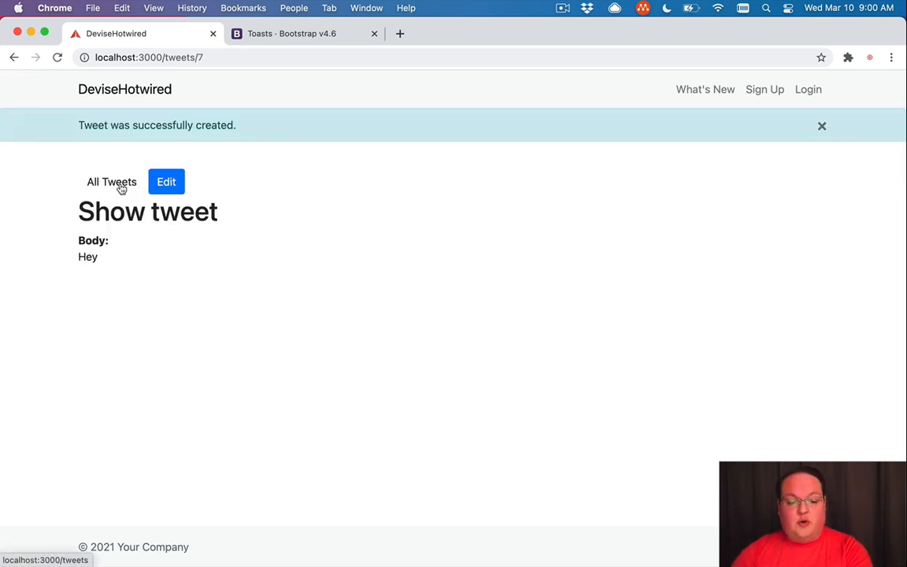
left_click(111, 182)
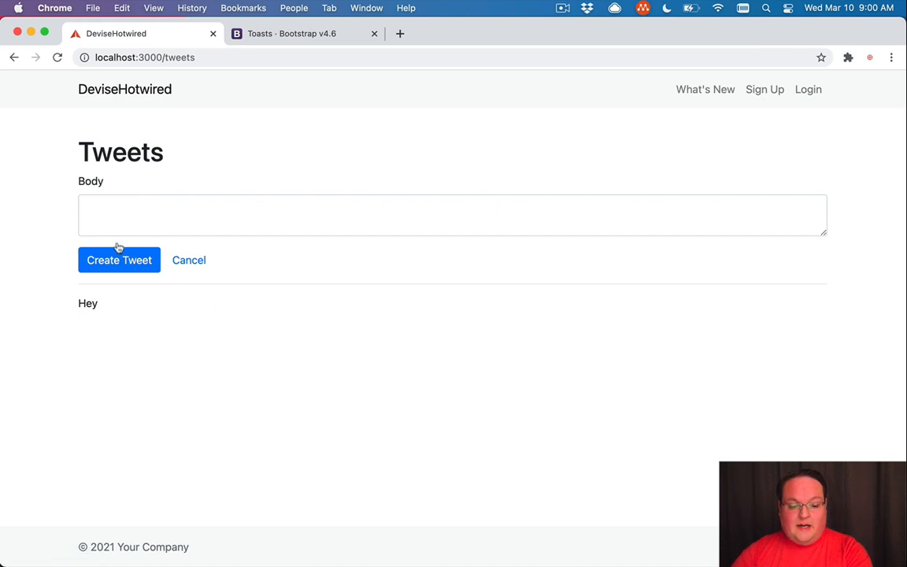
mouse_move(118, 287)
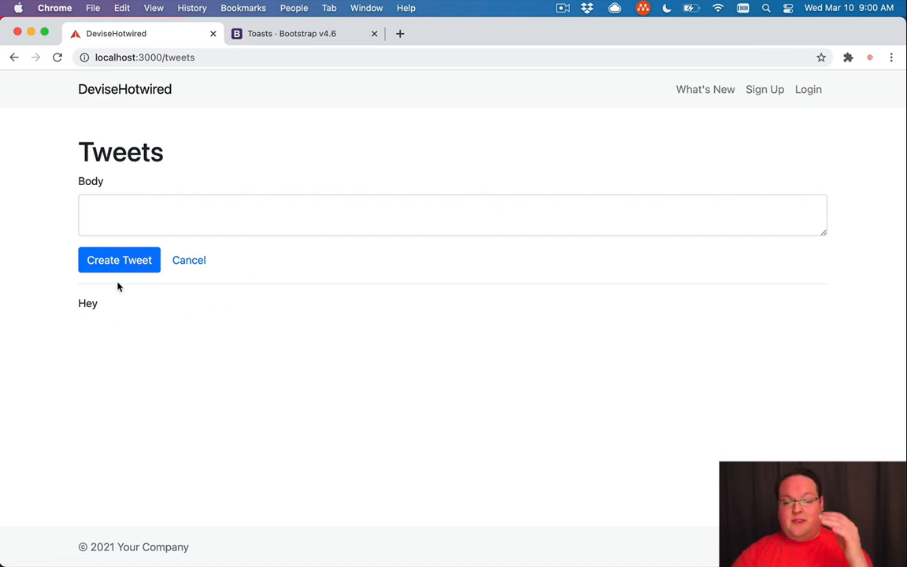
mouse_move(133, 315)
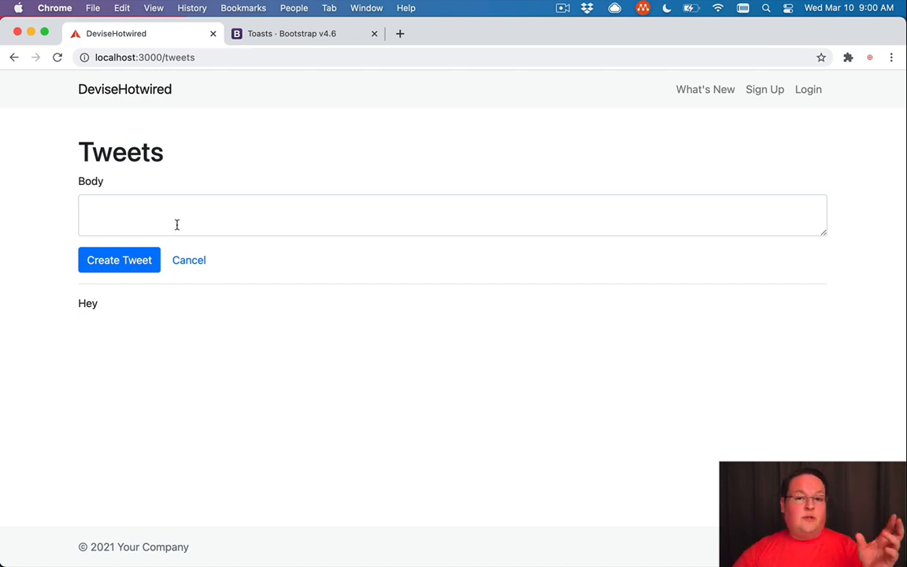
mouse_move(193, 160)
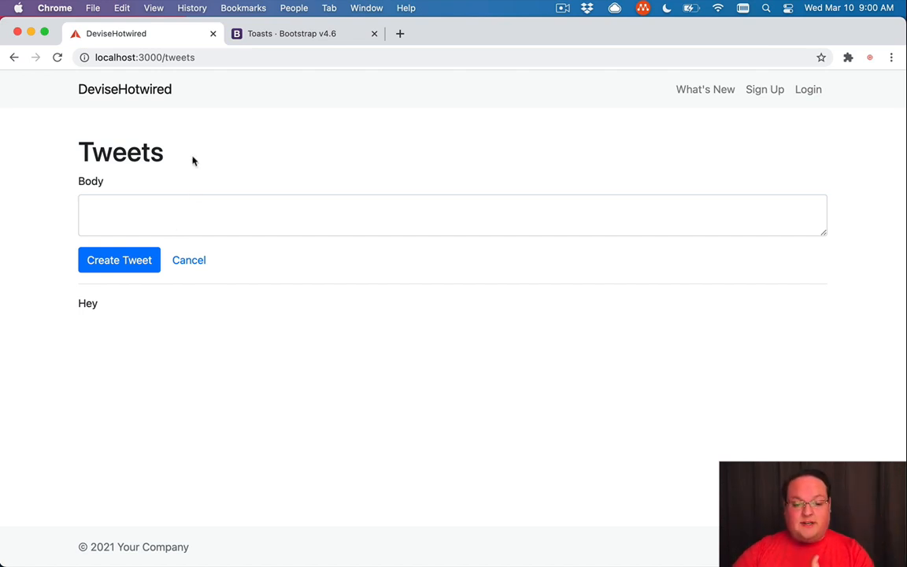
mouse_move(235, 116)
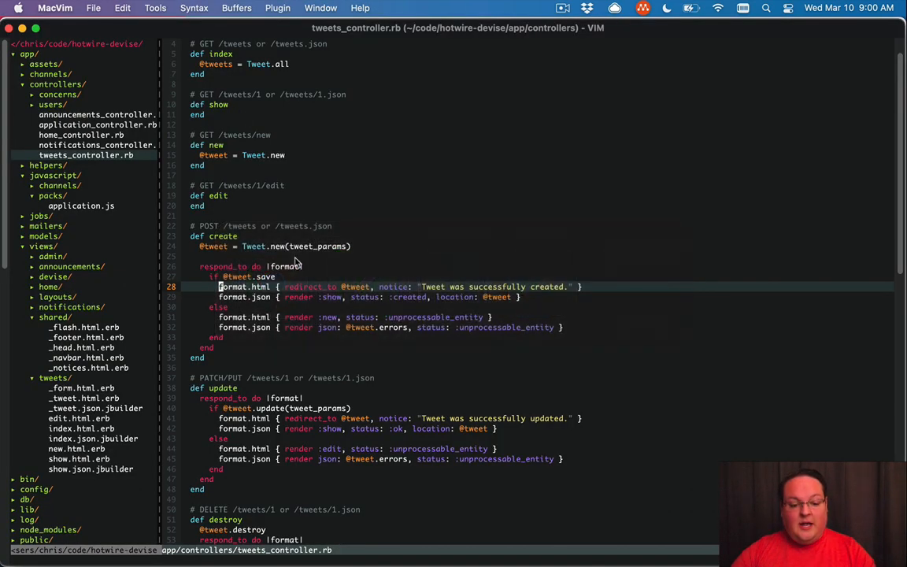
mouse_move(302, 307)
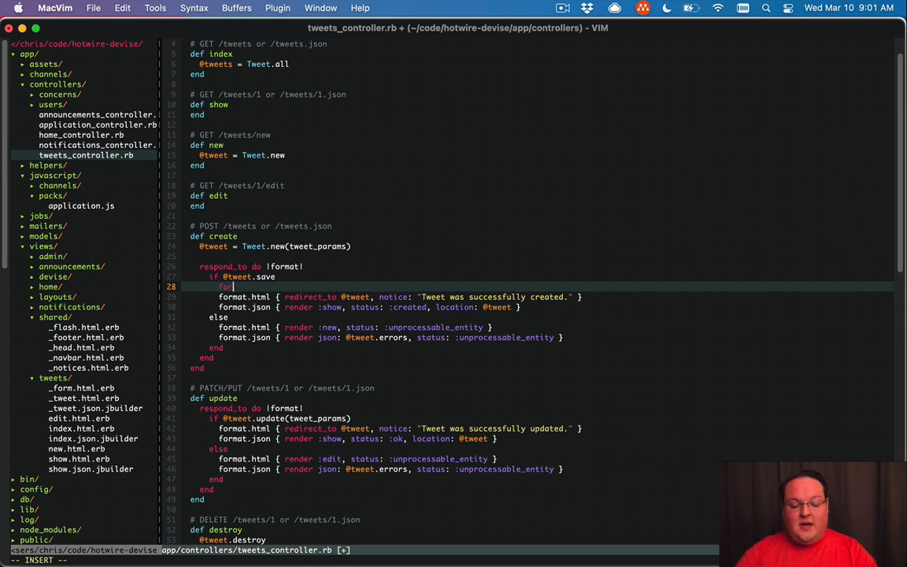
Add a format.turbo_stream response above format.html in the create action's success branch.
type("format.turbo_stream")
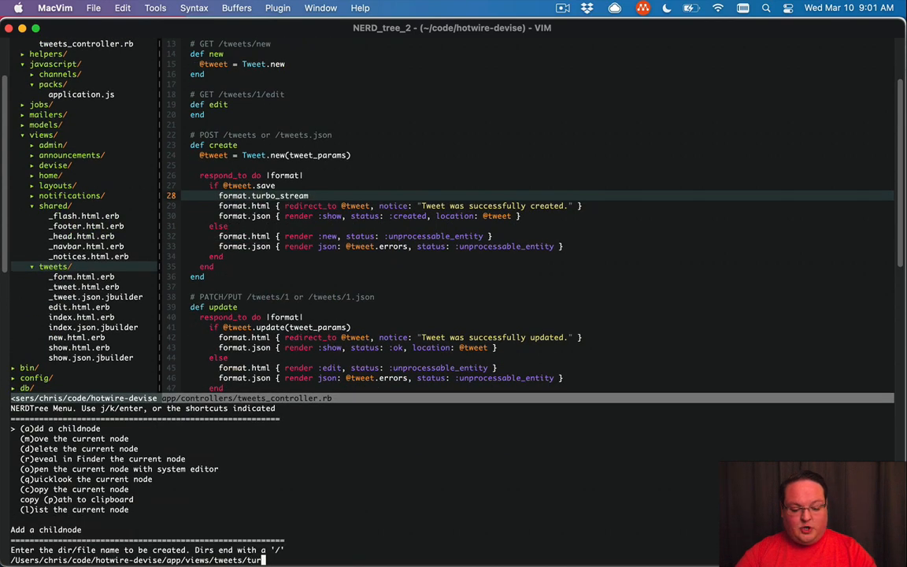
Add app/views/tweets/create.turbo_stream.erb with a turbo_stream.prepend "tweets" call.
type("create.turbo")
type("<%=")
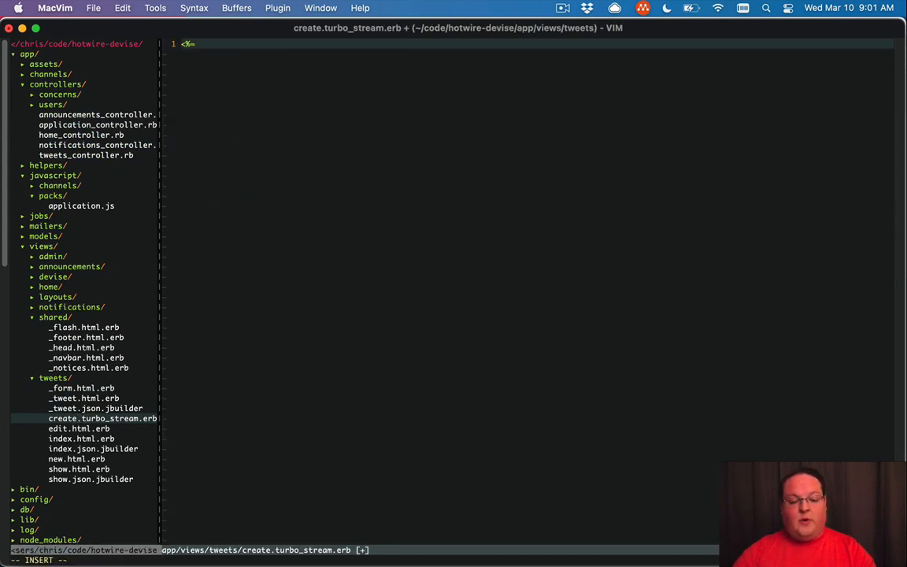
type("turbo_stream.")
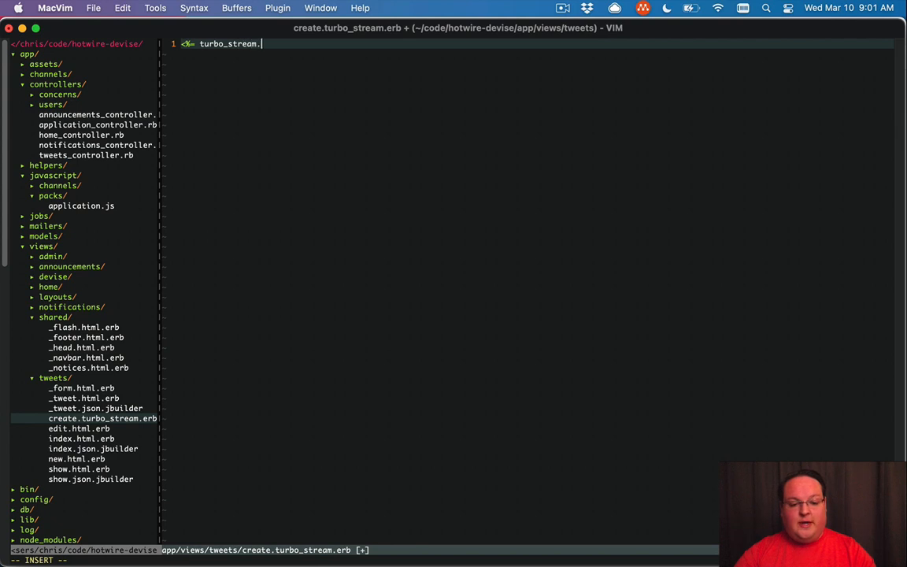
type("prepend \"")
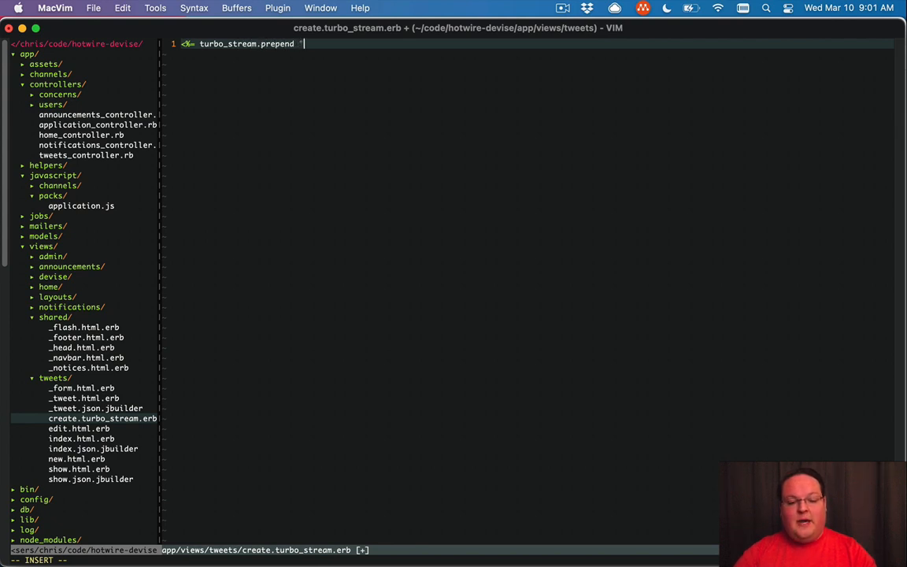
type("tweets\",")
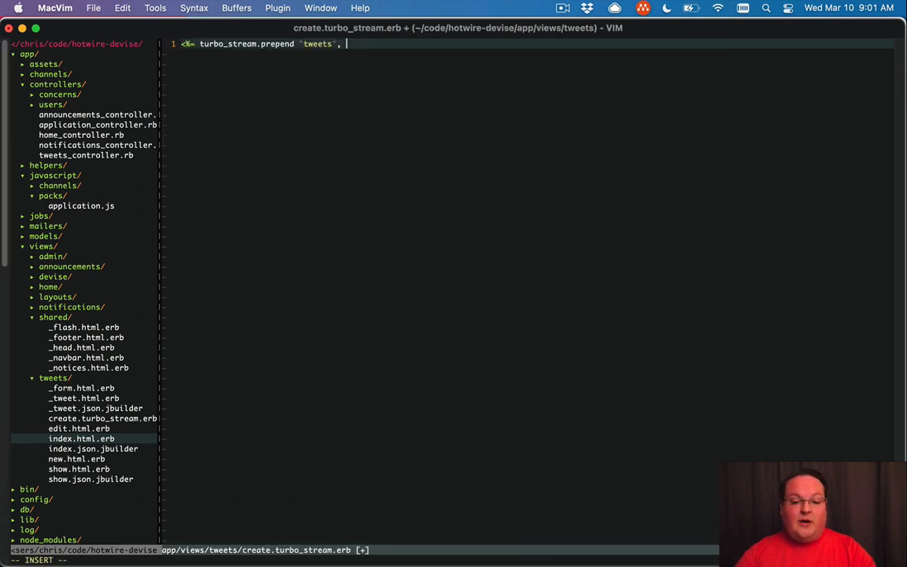
Render partial "tweets/tweet" with the new tweet as a local, save, and switch to Chrome.
type("partial: \"tweets/twe")
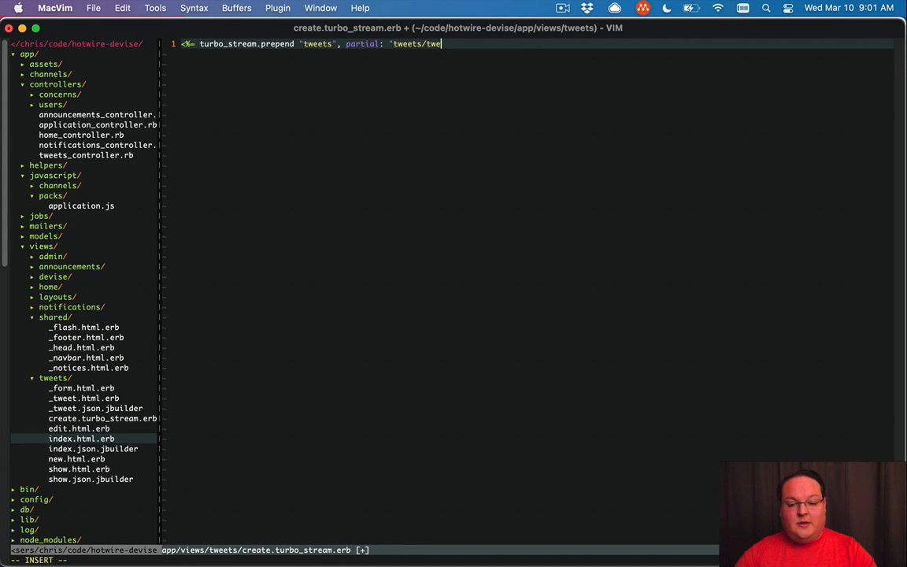
type("et\", locals: { tweet: @tweet } %>")
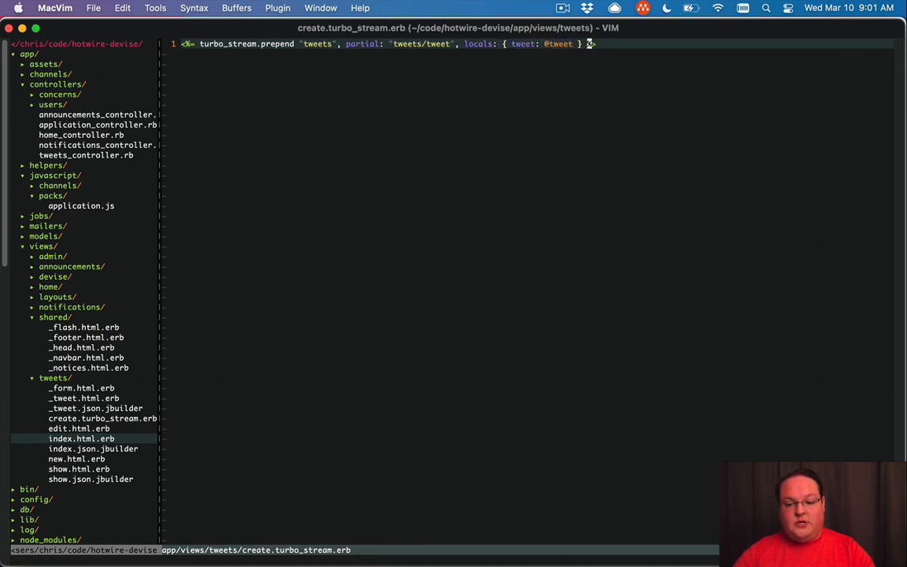
key("cmd+tab")
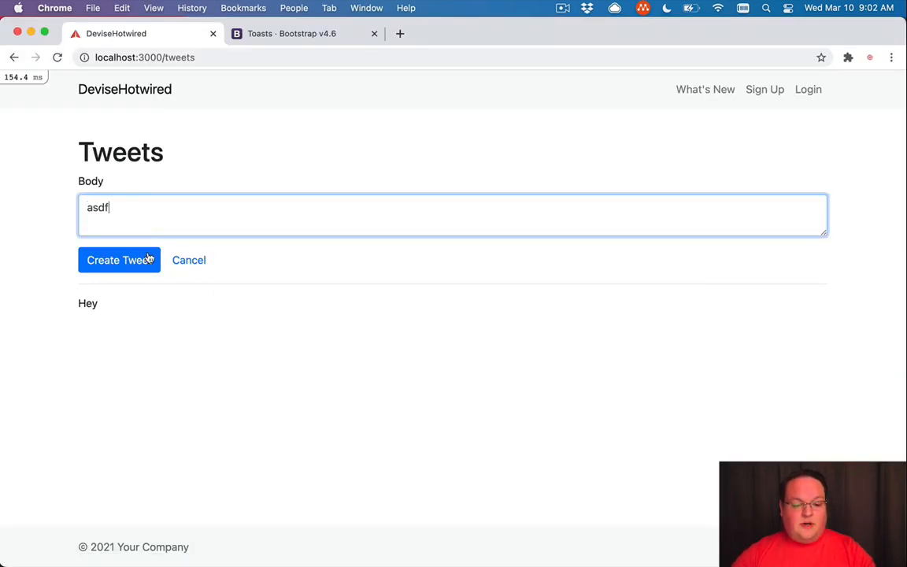
Post an asdf tweet so it is prepended above Hey without leaving the page.
left_click(119, 259)
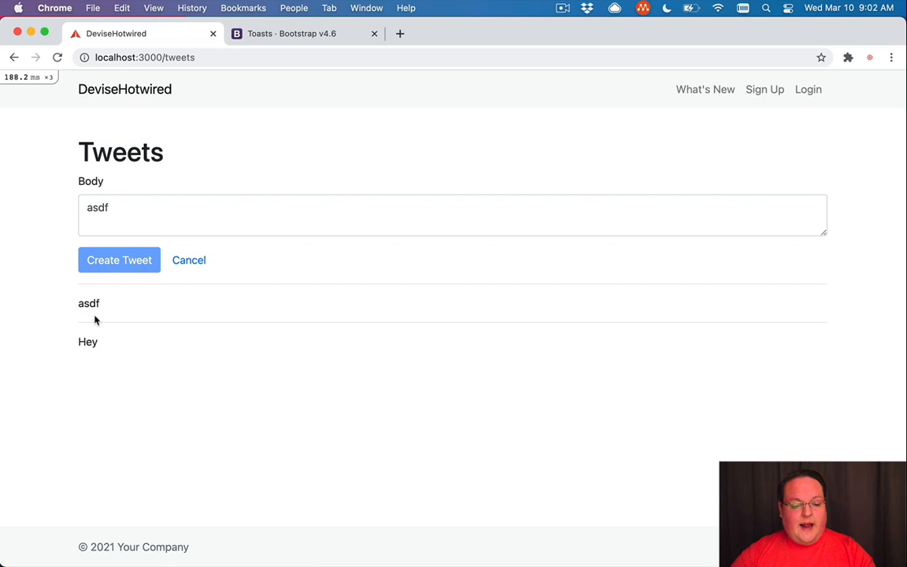
mouse_move(123, 303)
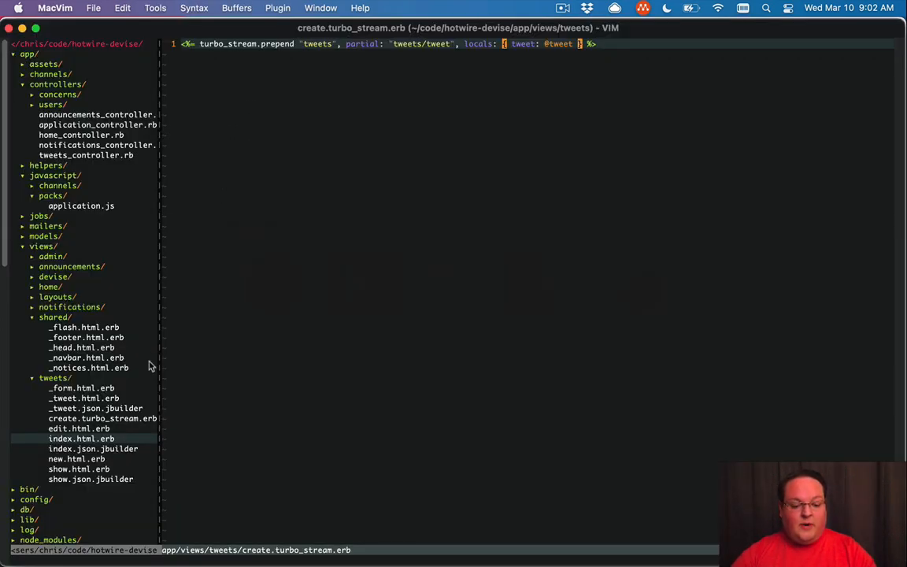
Wrap the form render in index.html.erb inside a div with id="tweet_form" and save.
left_click(82, 439)
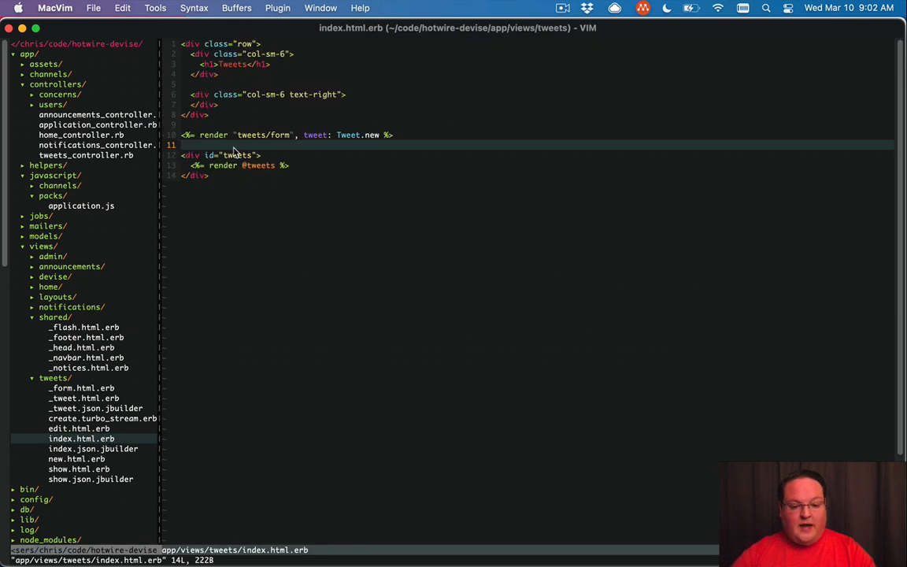
key("o")
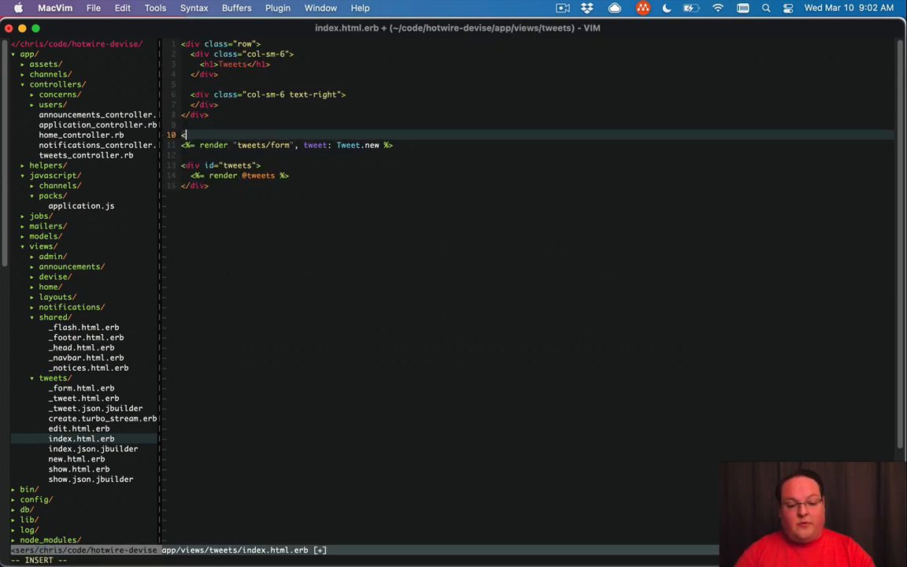
type("div")
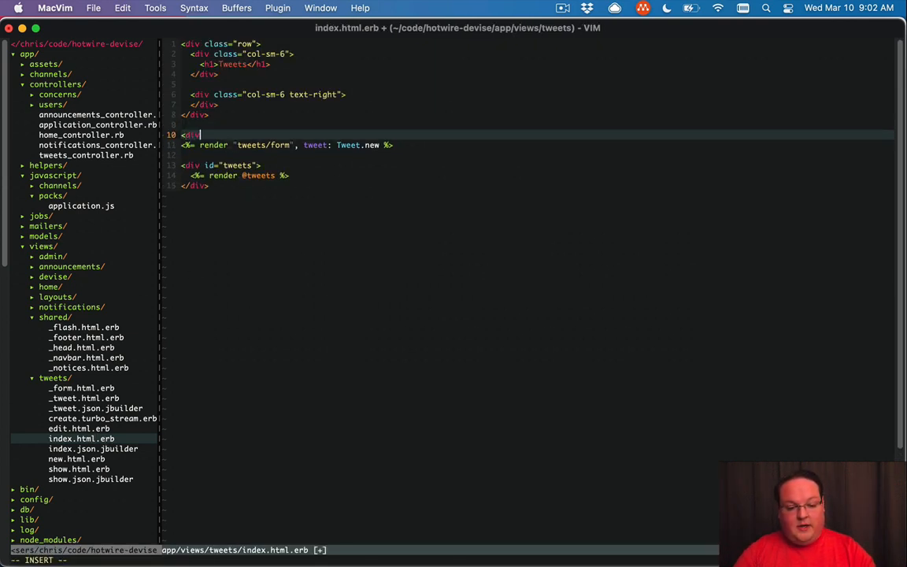
type("id=\"tweet_form\">")
left_click(537, 155)
type("</div>")
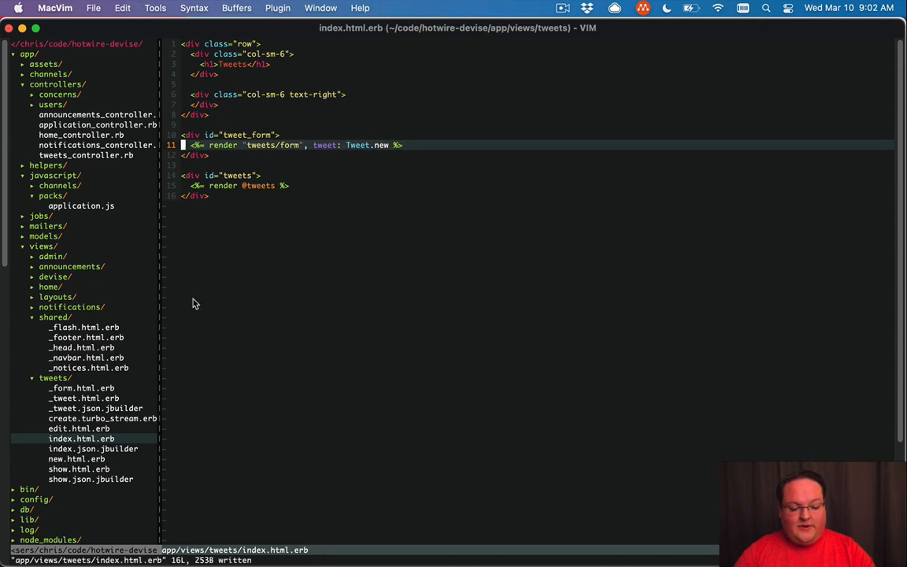
mouse_move(113, 428)
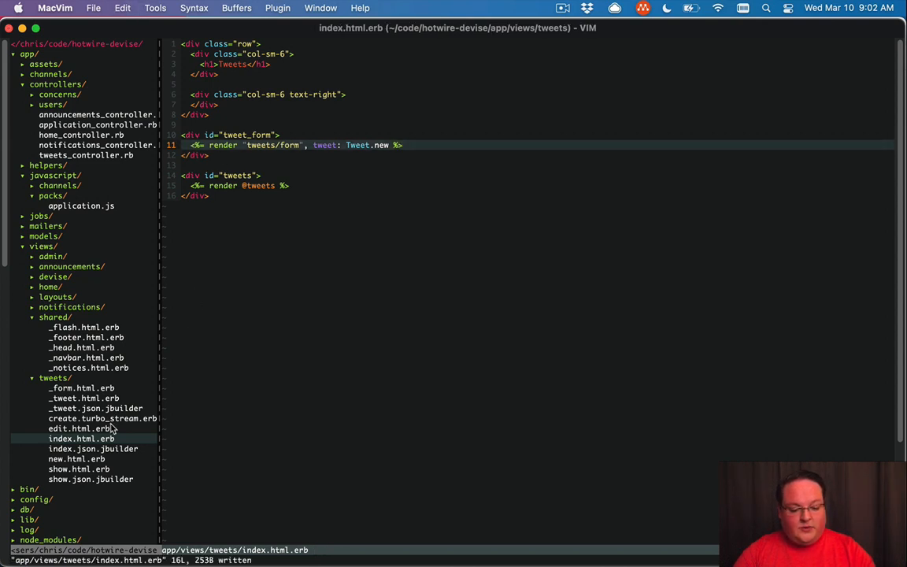
left_click(103, 418)
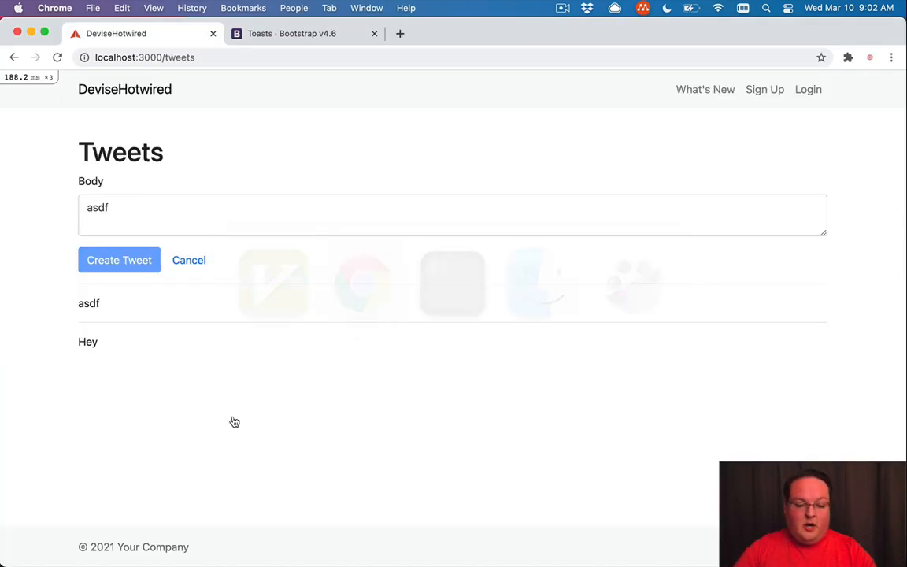
Reload, post a Test tweet that lands at the top while the body field clears to empty.
left_click(119, 260)
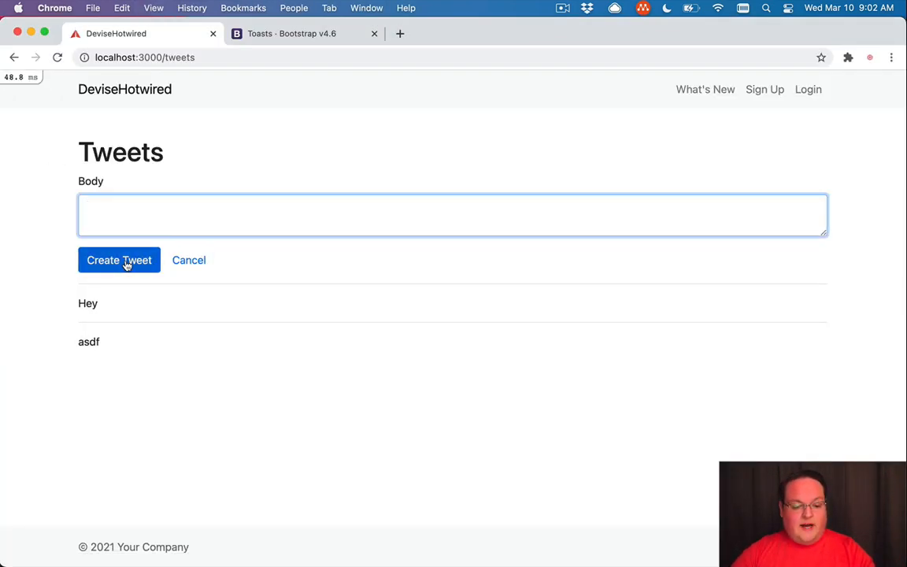
left_click(119, 260)
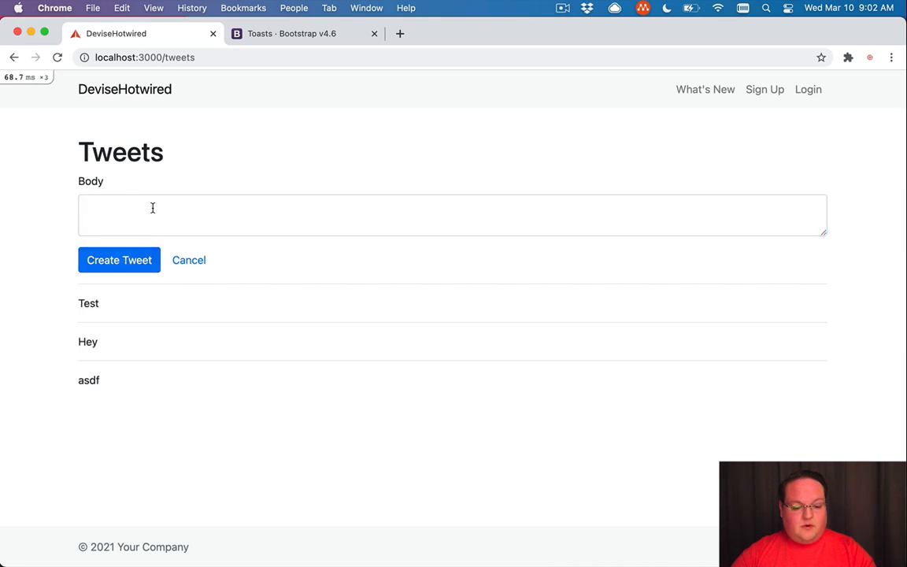
double_click(88, 303)
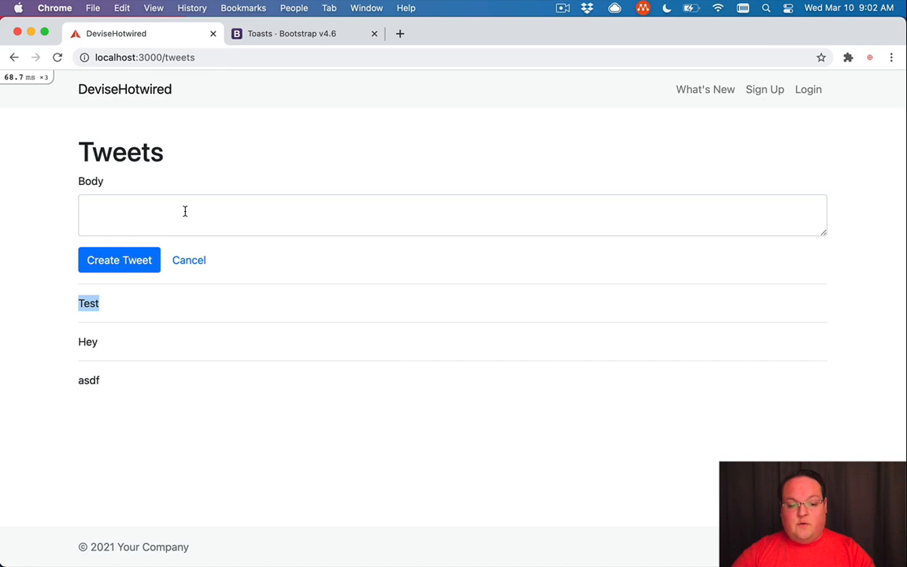
mouse_move(173, 119)
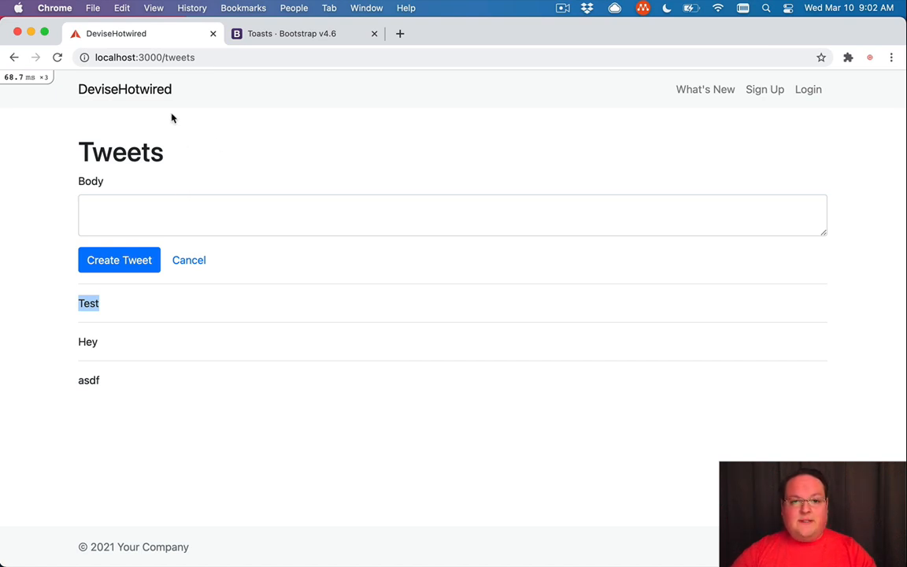
mouse_move(184, 138)
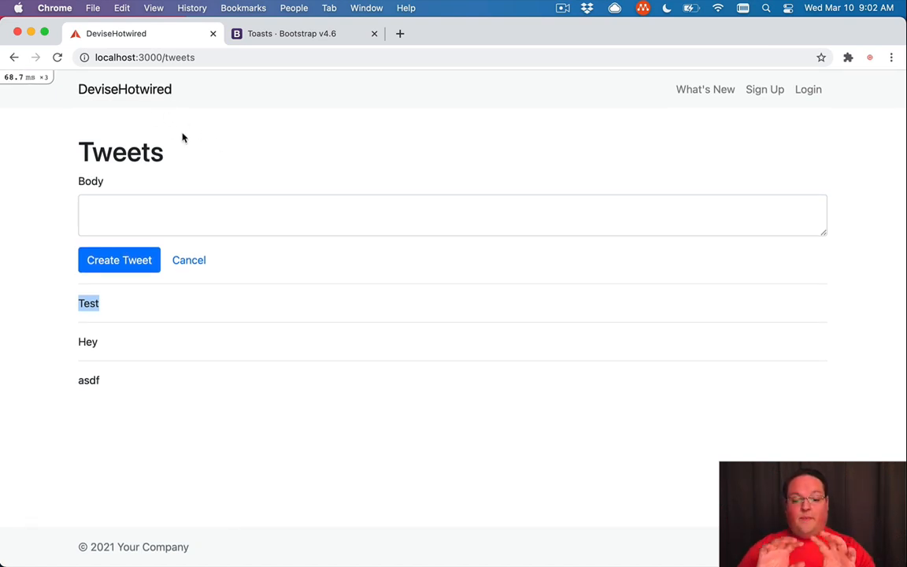